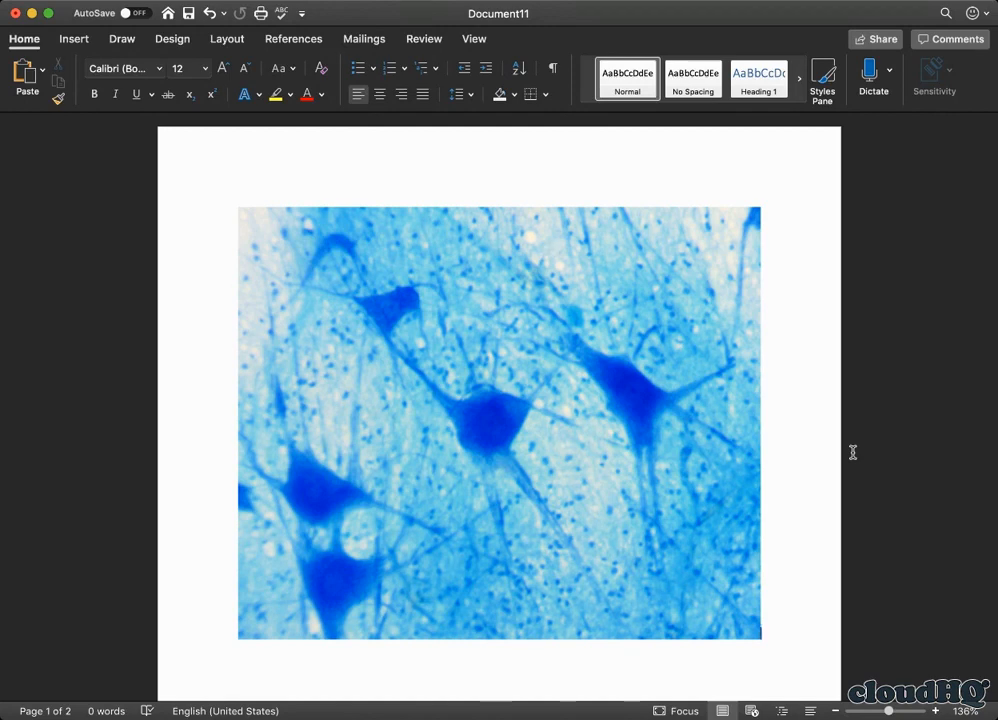
{"action": "mouse_move", "coordinate": [843, 381]}
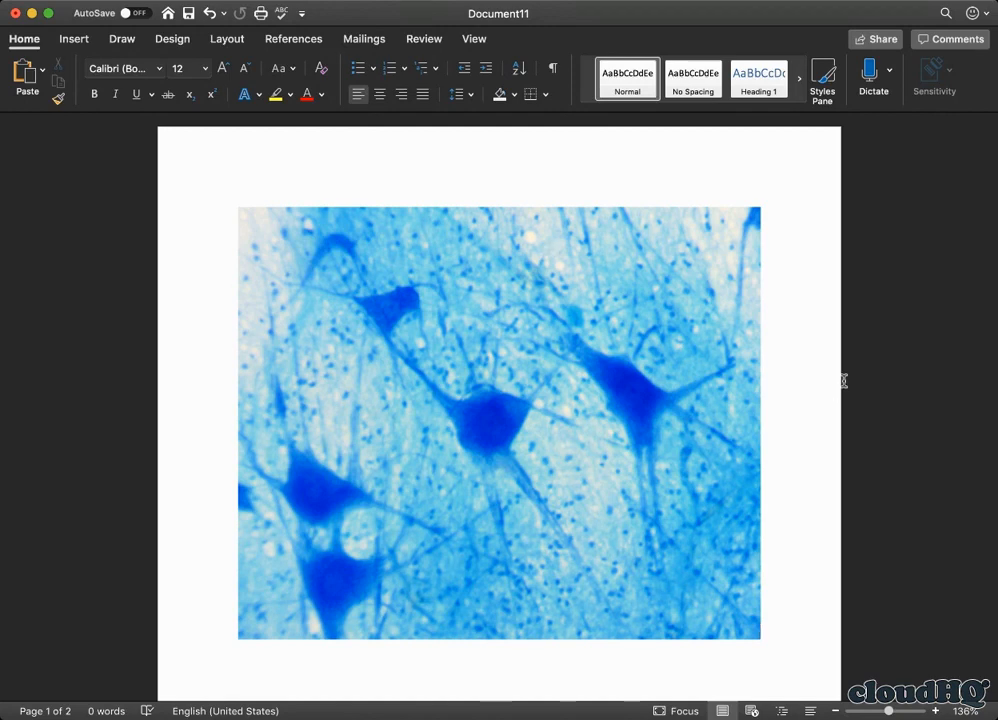
{"action": "mouse_move", "coordinate": [695, 483]}
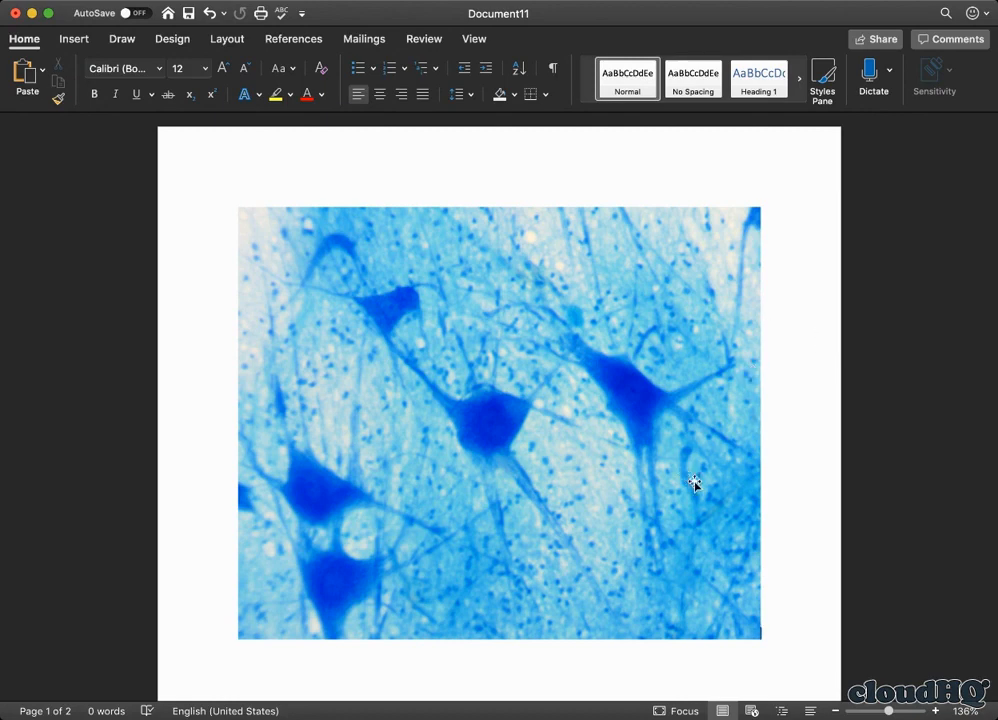
{"action": "mouse_move", "coordinate": [713, 497]}
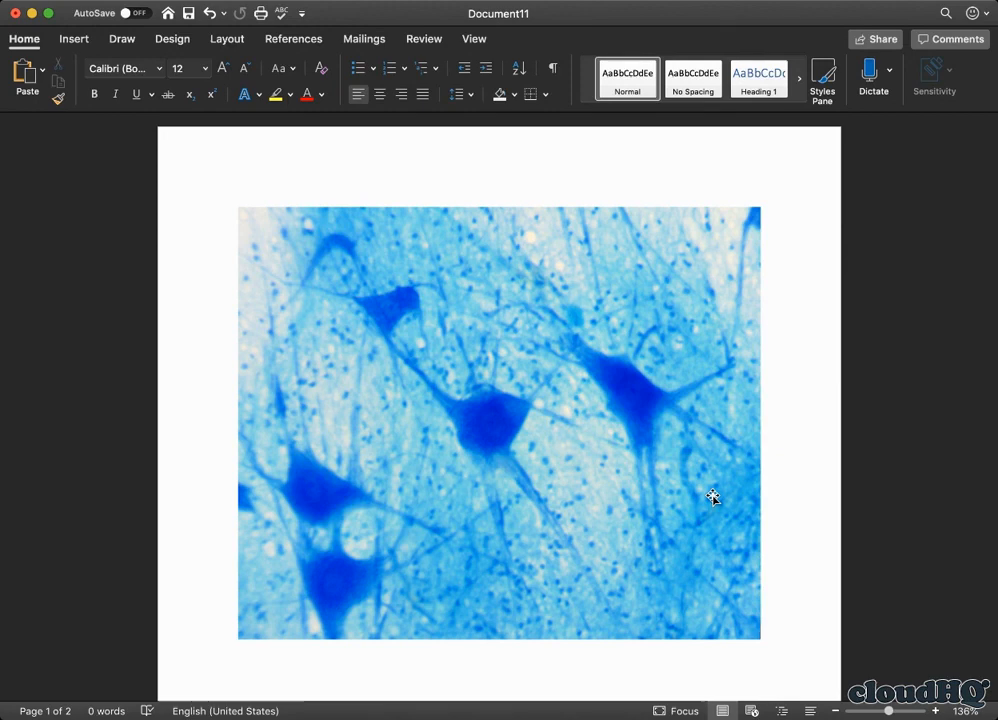
{"action": "mouse_move", "coordinate": [672, 410]}
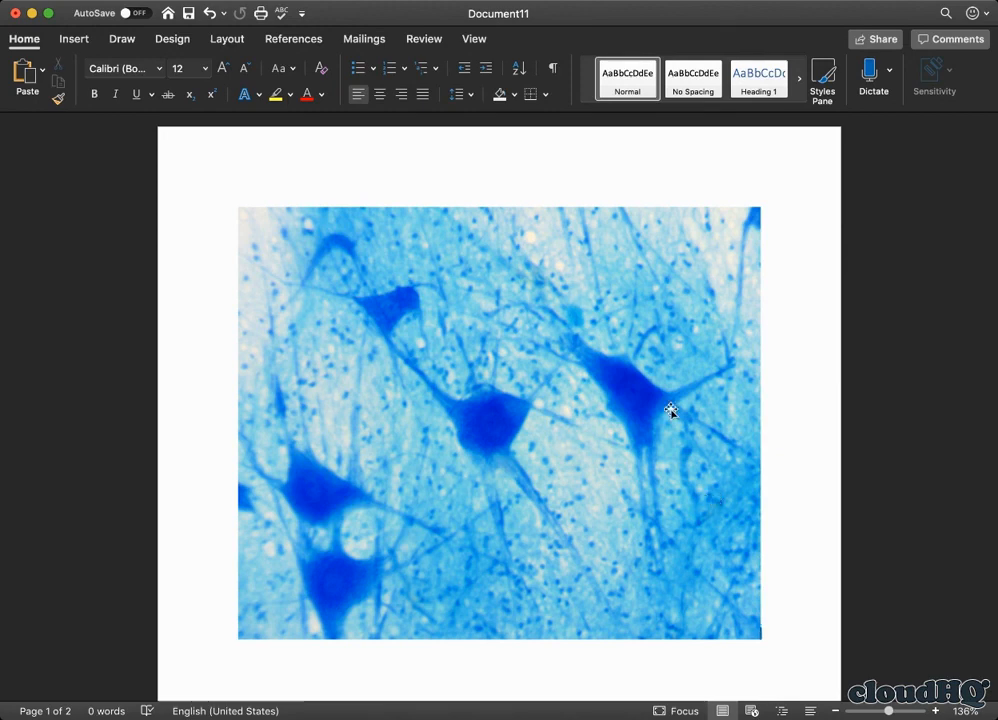
{"action": "mouse_move", "coordinate": [497, 430]}
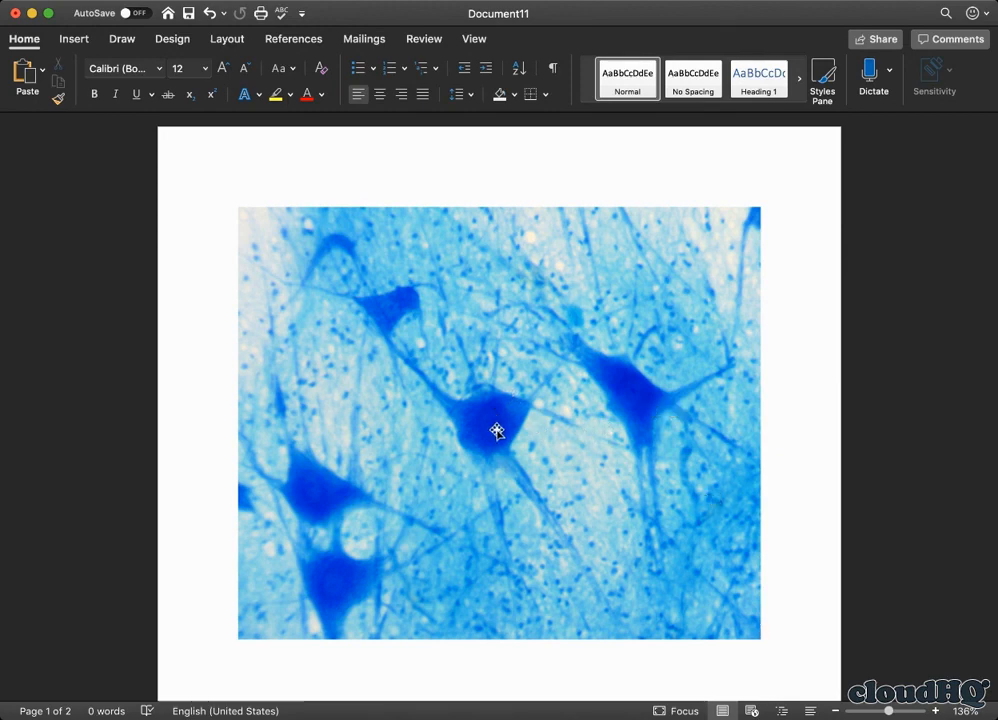
{"action": "mouse_move", "coordinate": [501, 410]}
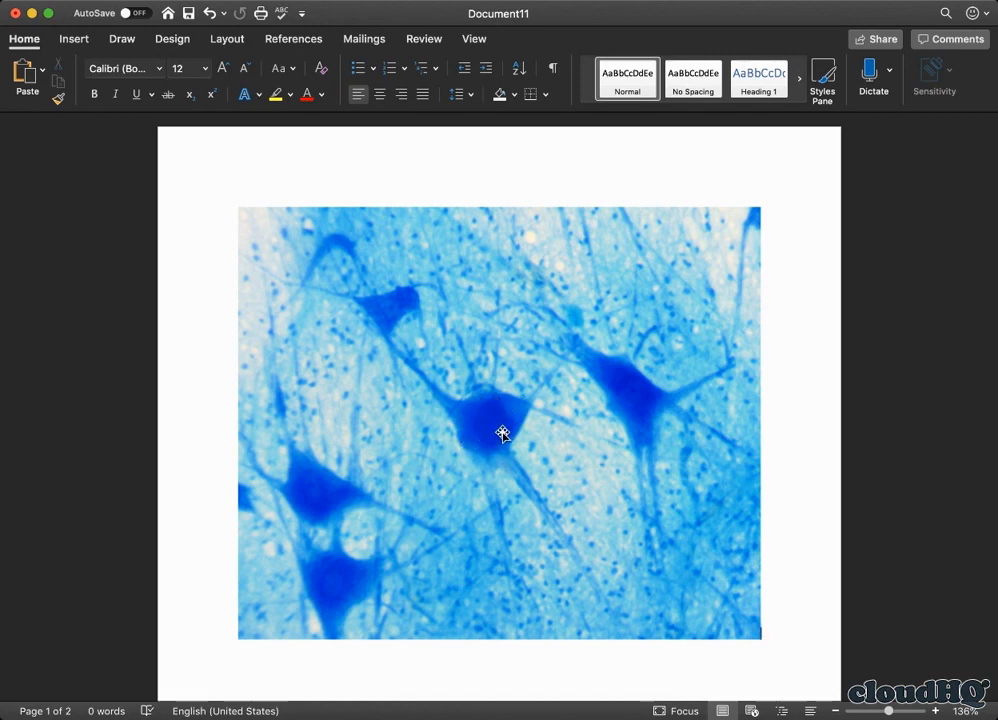
{"action": "mouse_move", "coordinate": [703, 415]}
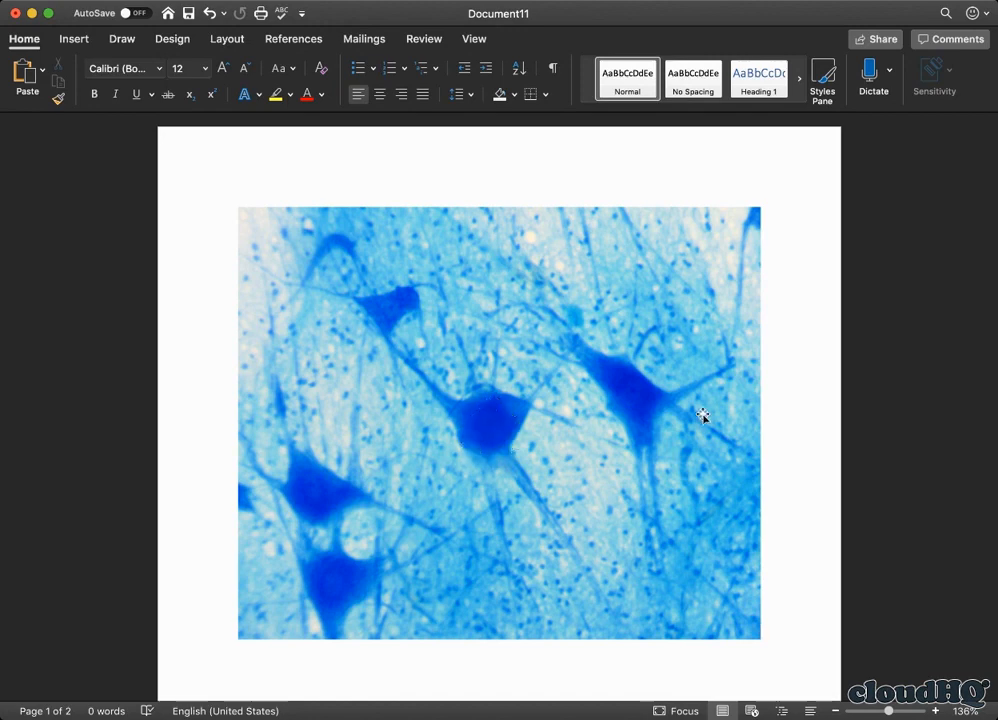
{"action": "mouse_move", "coordinate": [633, 384]}
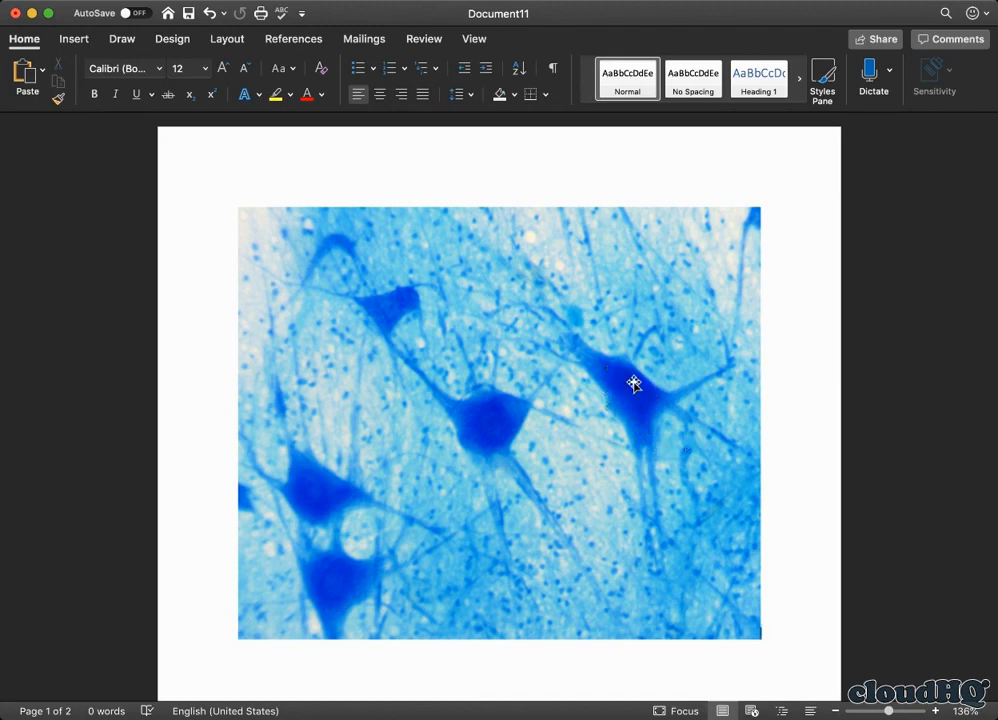
{"action": "mouse_move", "coordinate": [310, 502]}
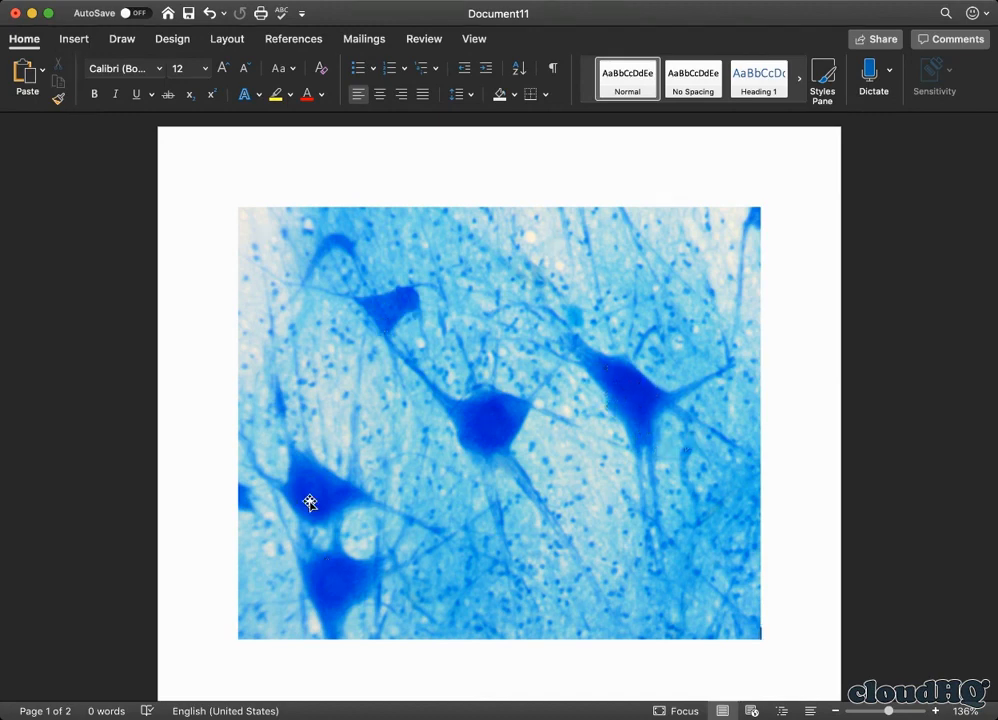
{"action": "mouse_move", "coordinate": [342, 574]}
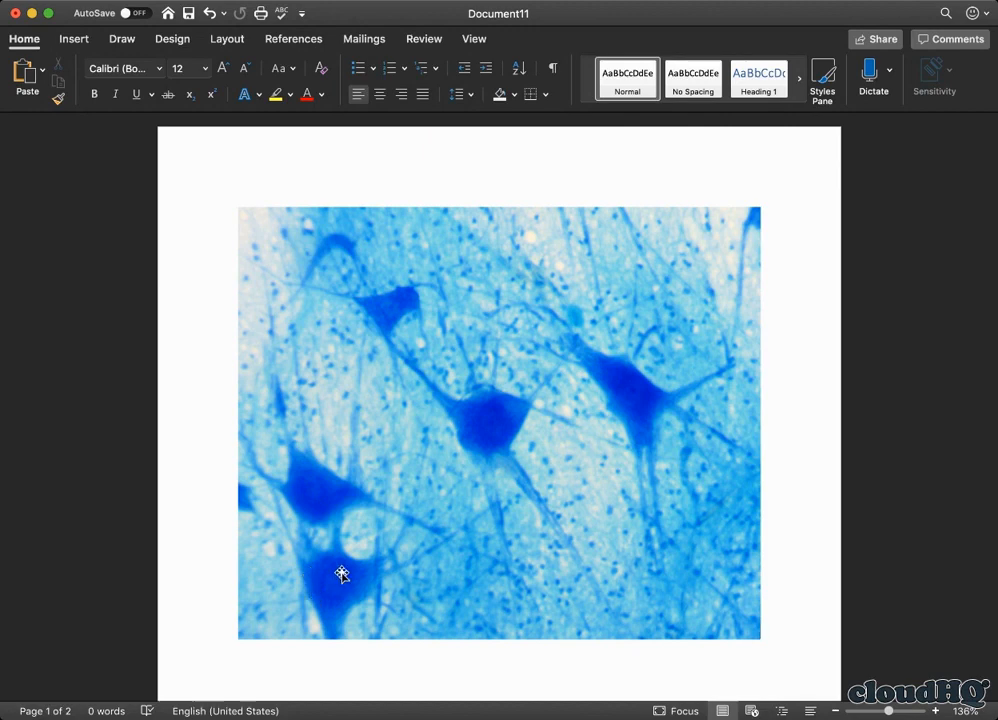
{"action": "mouse_move", "coordinate": [336, 586]}
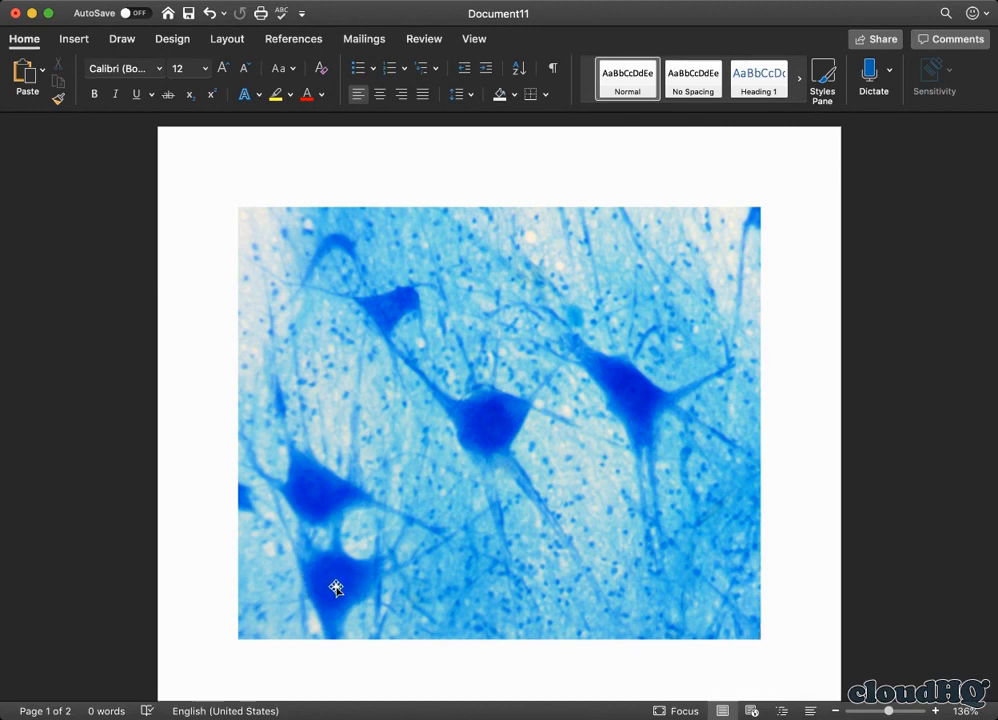
{"action": "mouse_move", "coordinate": [498, 527]}
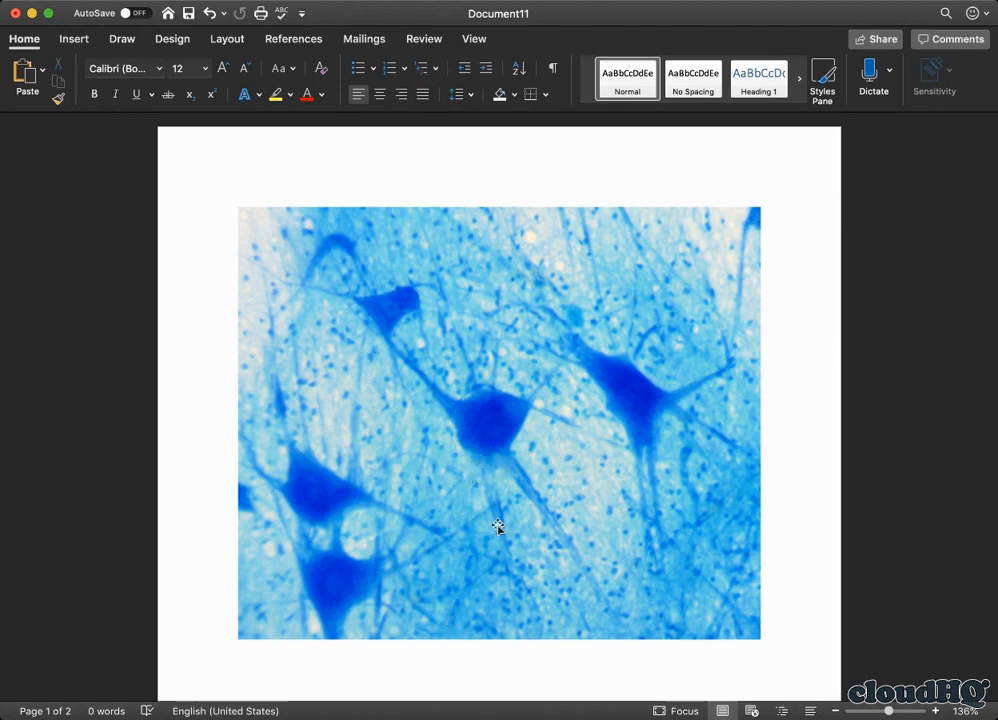
{"action": "mouse_move", "coordinate": [628, 455]}
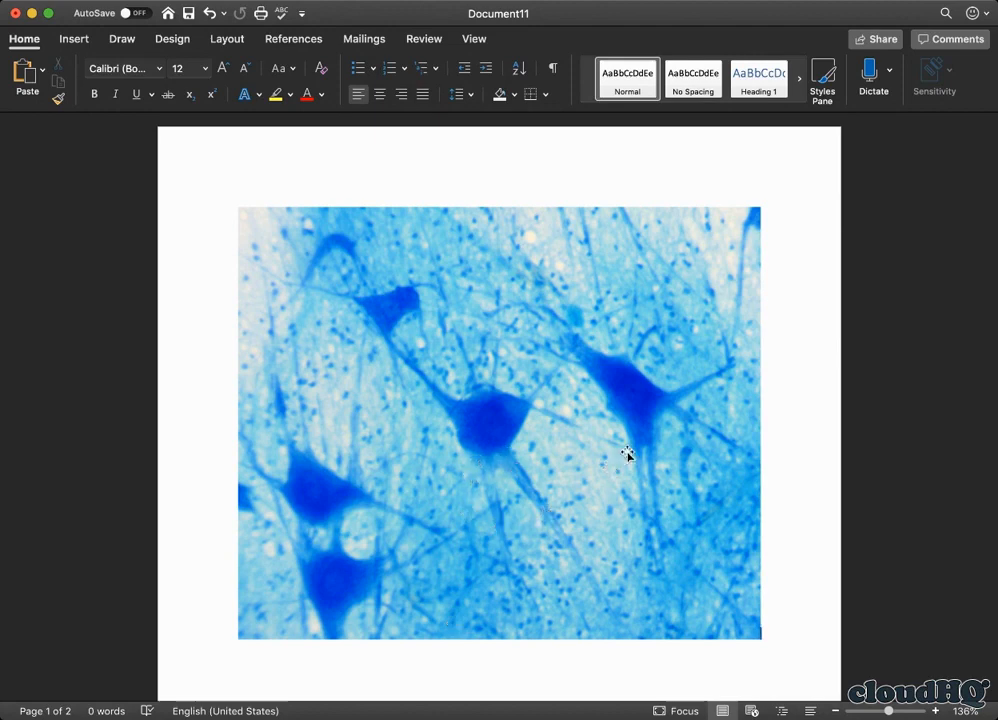
{"action": "mouse_move", "coordinate": [675, 408]}
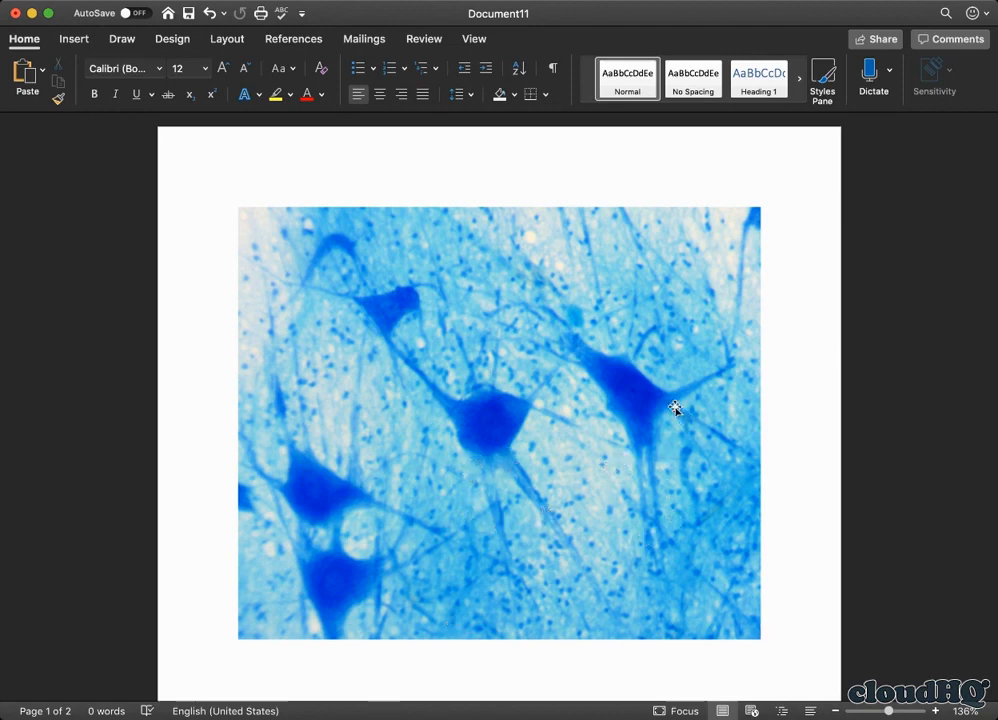
{"action": "mouse_move", "coordinate": [686, 424]}
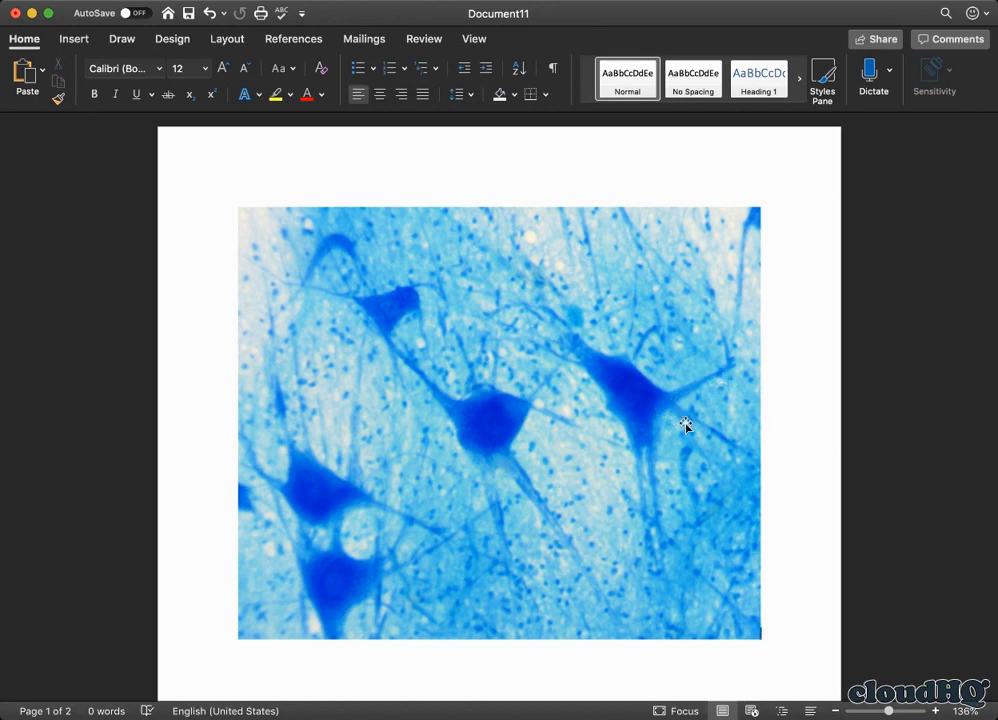
{"action": "mouse_move", "coordinate": [371, 511]}
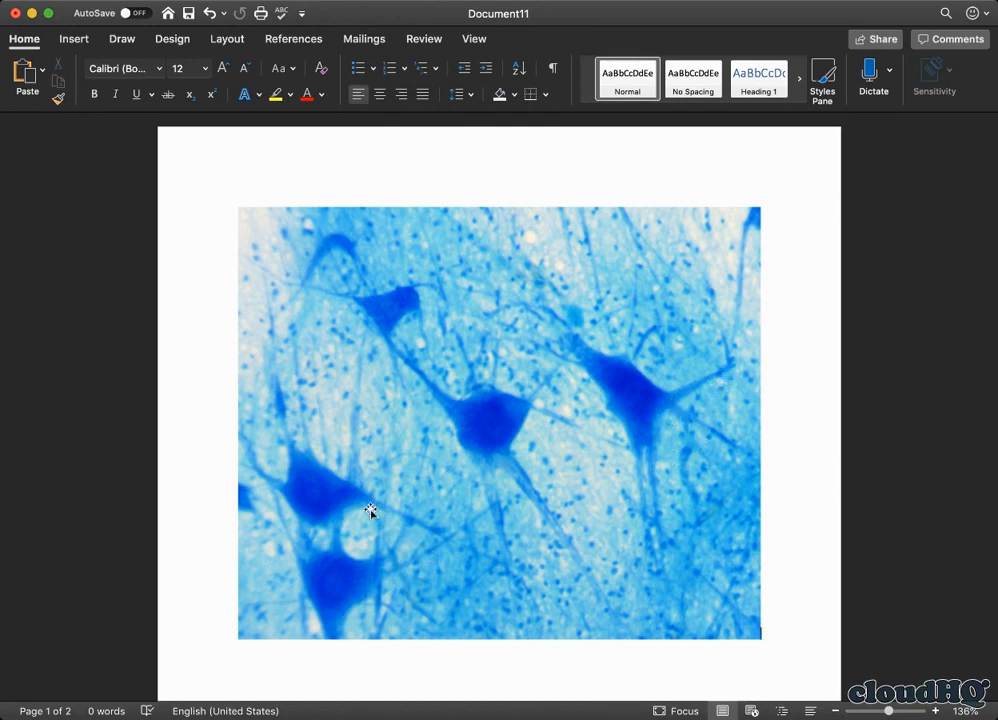
{"action": "mouse_move", "coordinate": [442, 527]}
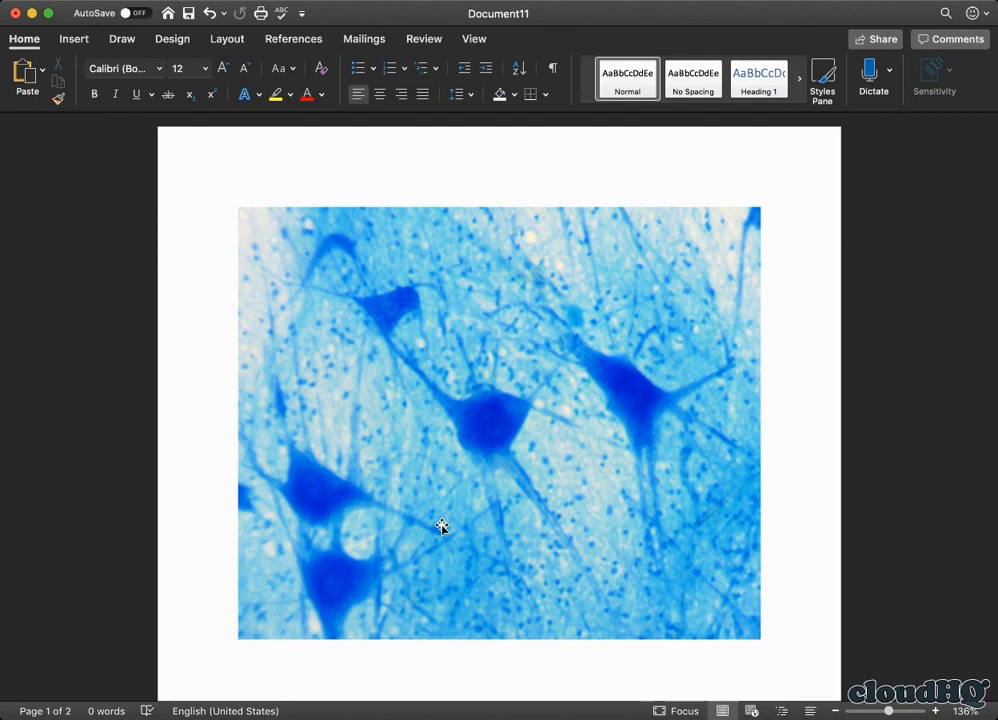
{"action": "mouse_move", "coordinate": [462, 515]}
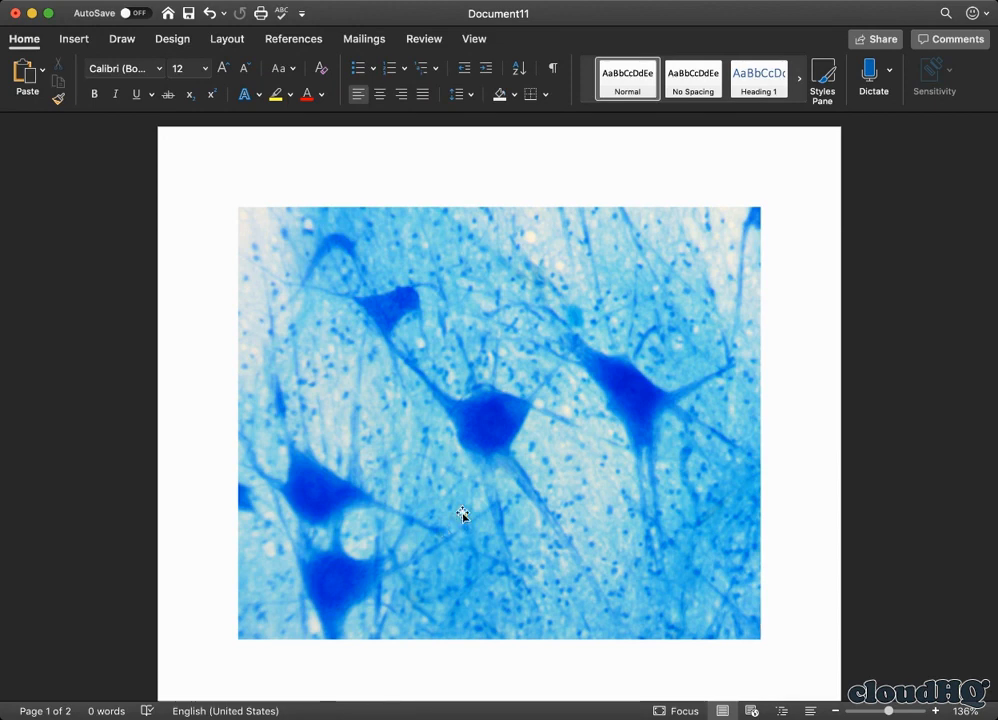
{"action": "mouse_move", "coordinate": [459, 502]}
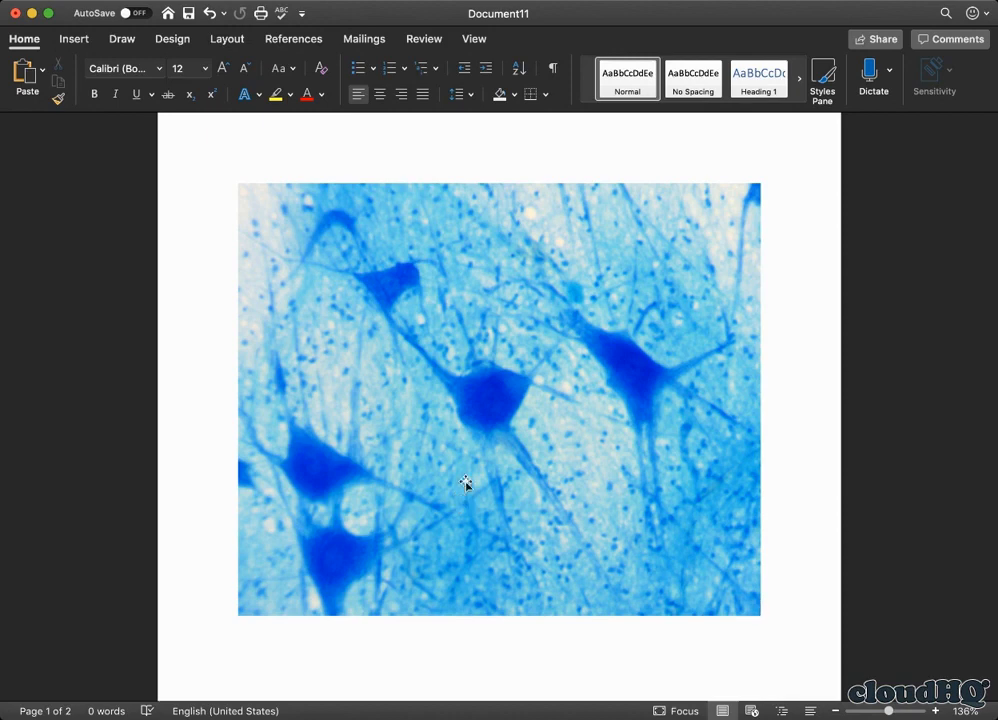
{"action": "mouse_move", "coordinate": [458, 402]}
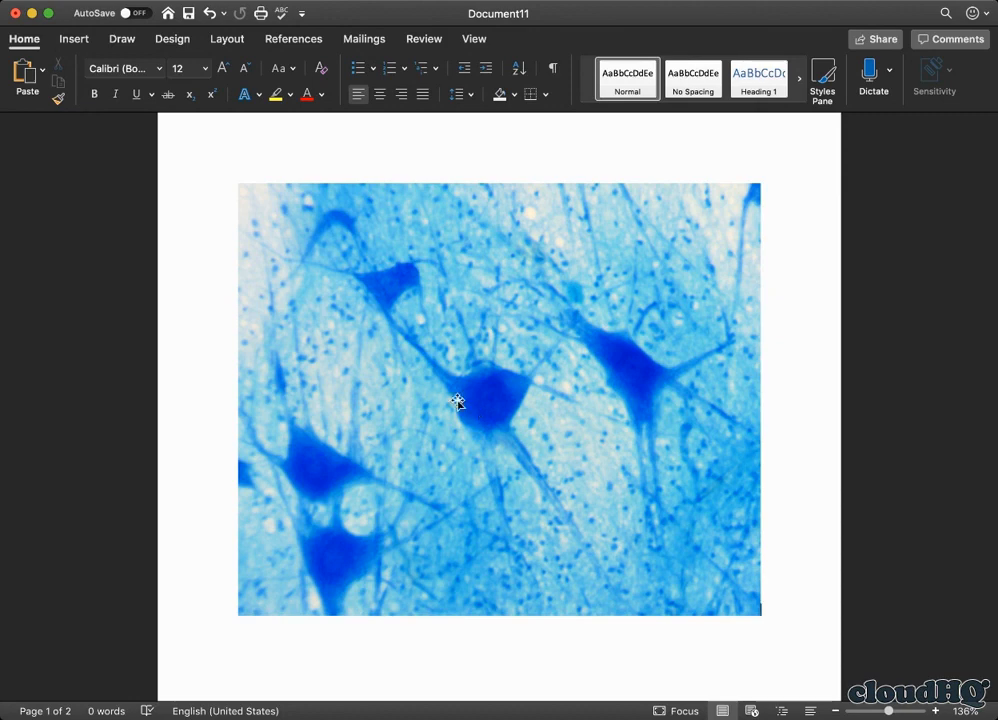
{"action": "mouse_move", "coordinate": [490, 360]}
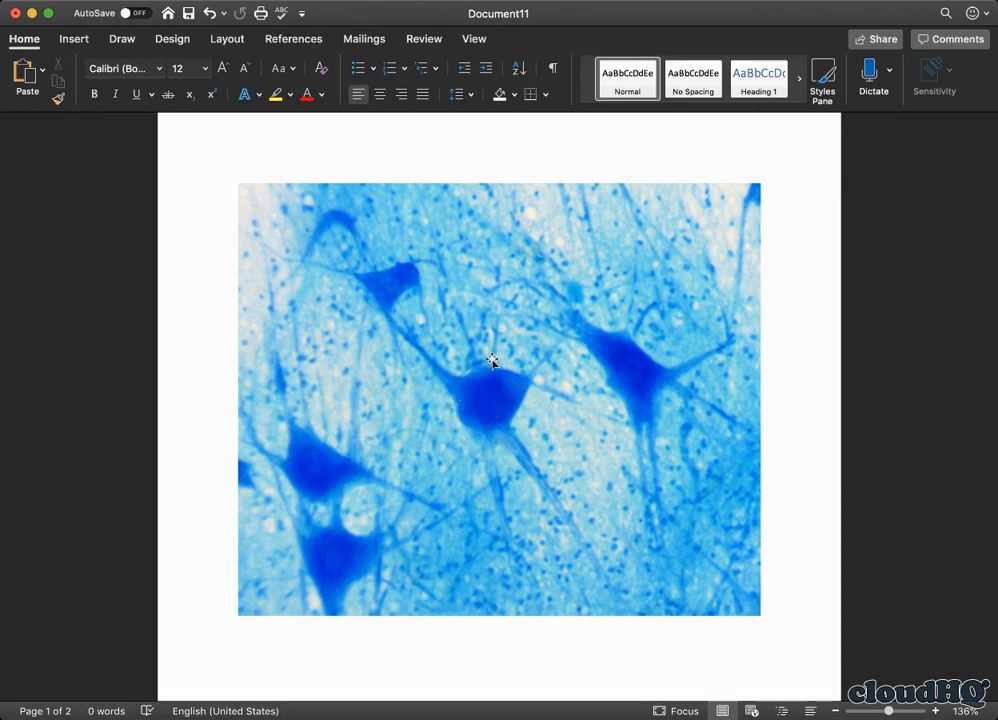
{"action": "mouse_move", "coordinate": [443, 371]}
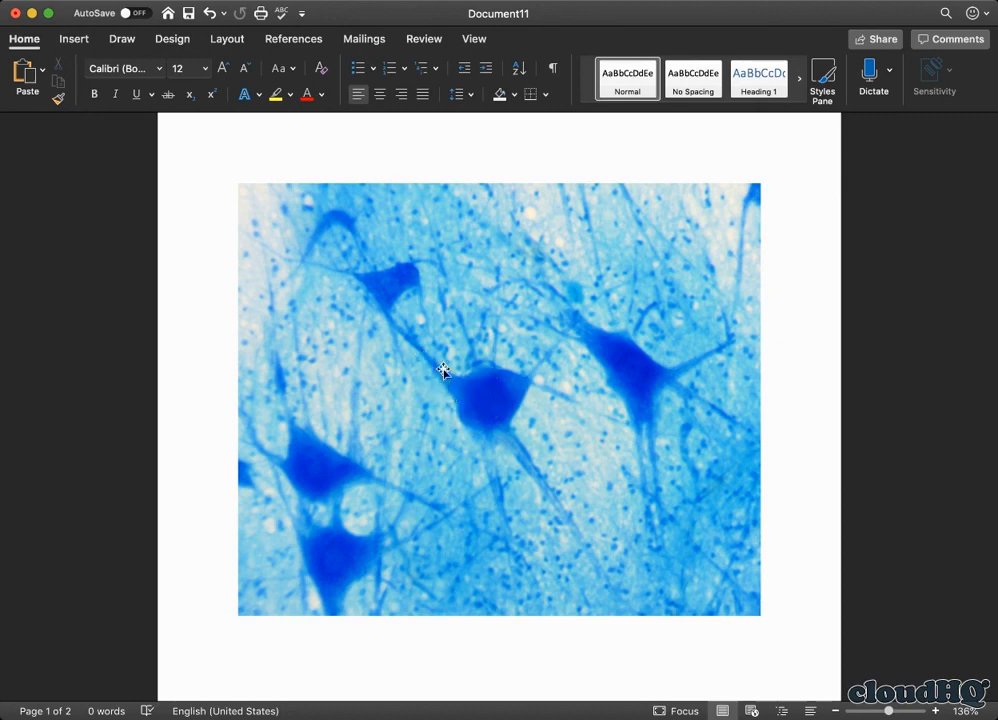
{"action": "mouse_move", "coordinate": [457, 400]}
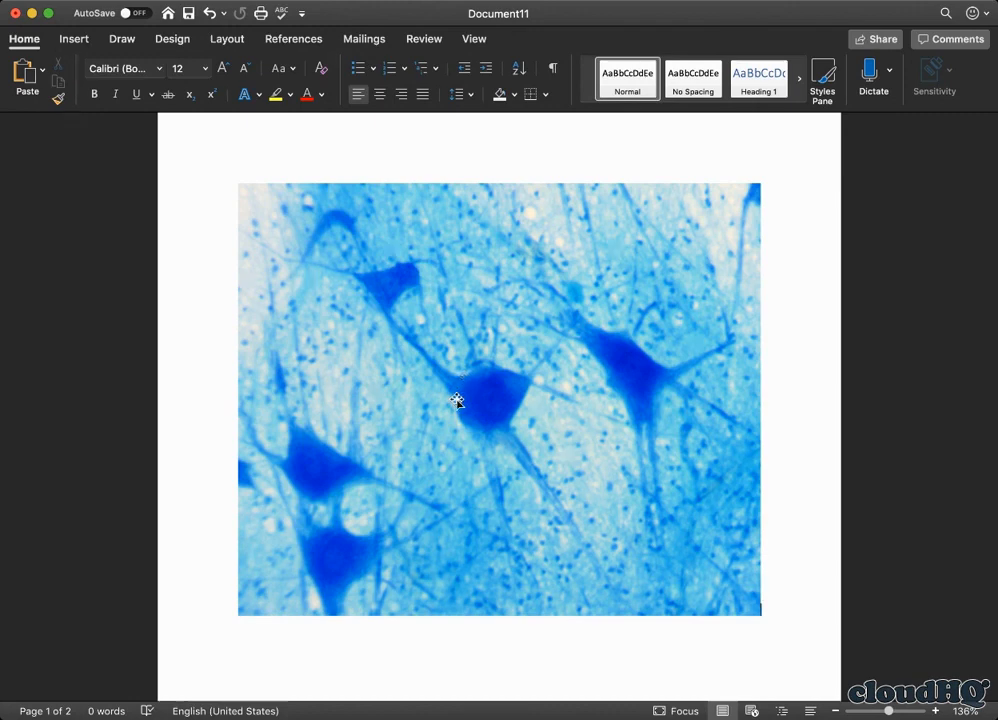
{"action": "mouse_move", "coordinate": [475, 417]}
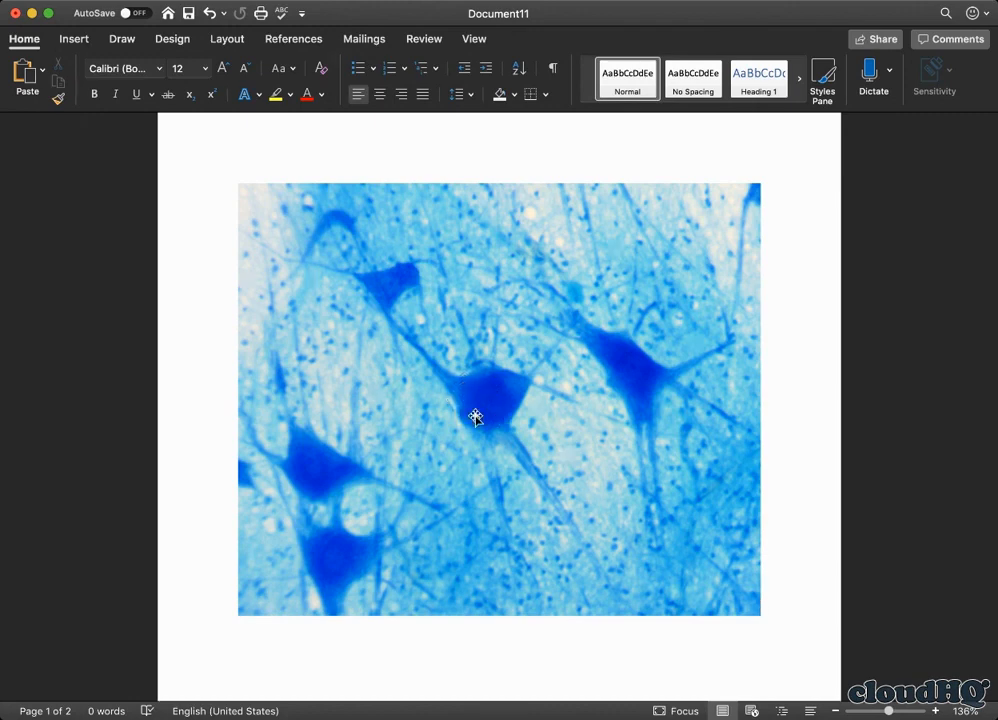
{"action": "mouse_move", "coordinate": [404, 338]}
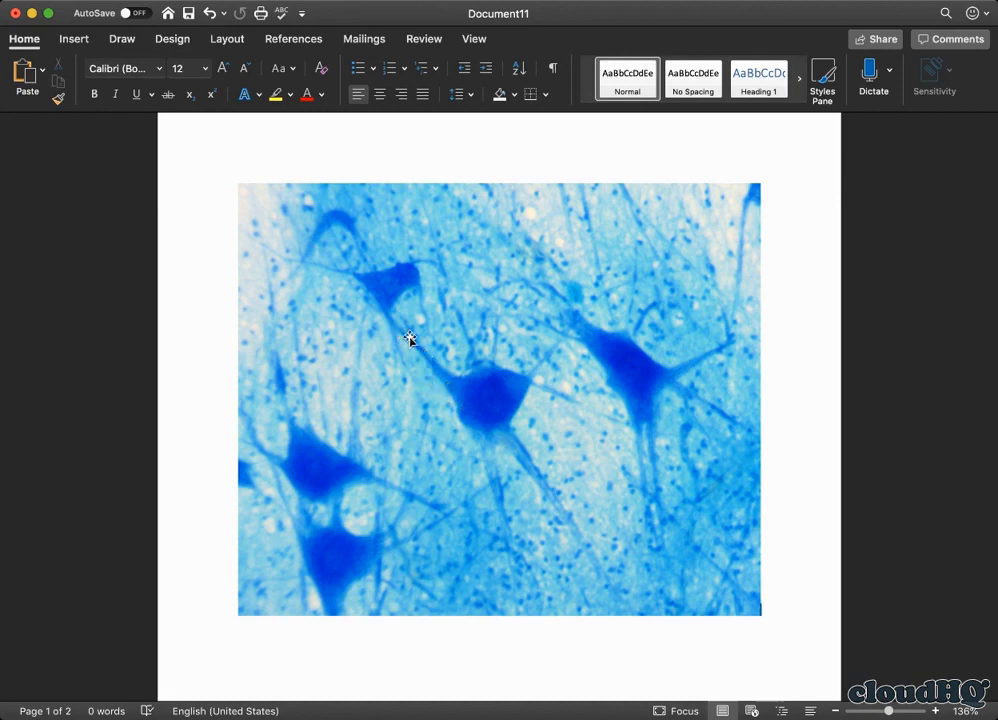
{"action": "mouse_move", "coordinate": [533, 462]}
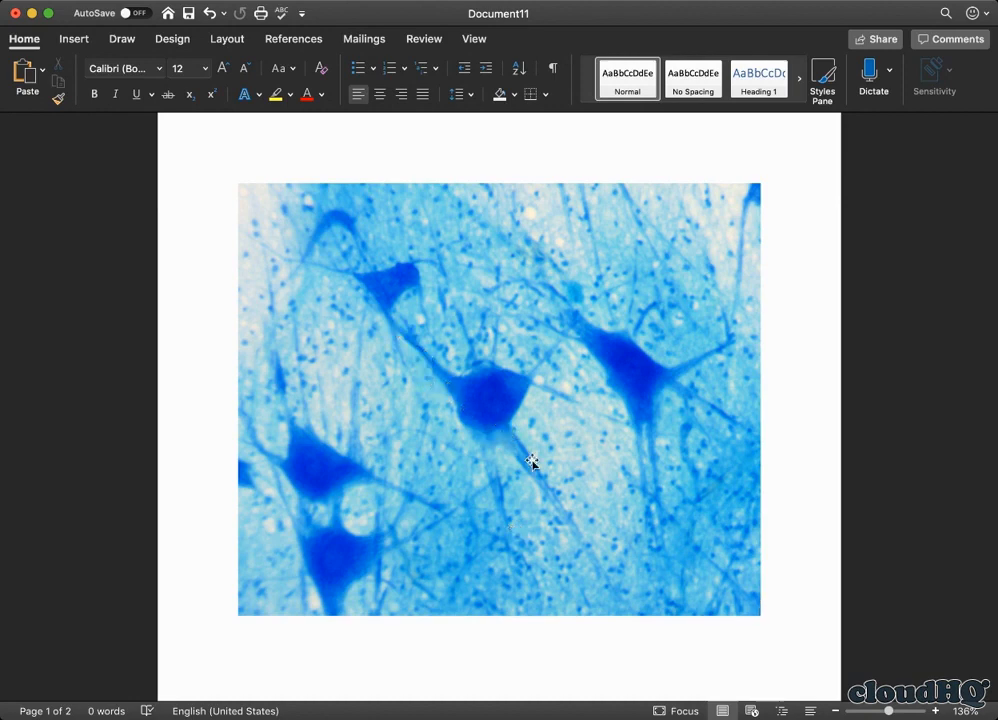
{"action": "mouse_move", "coordinate": [553, 348]}
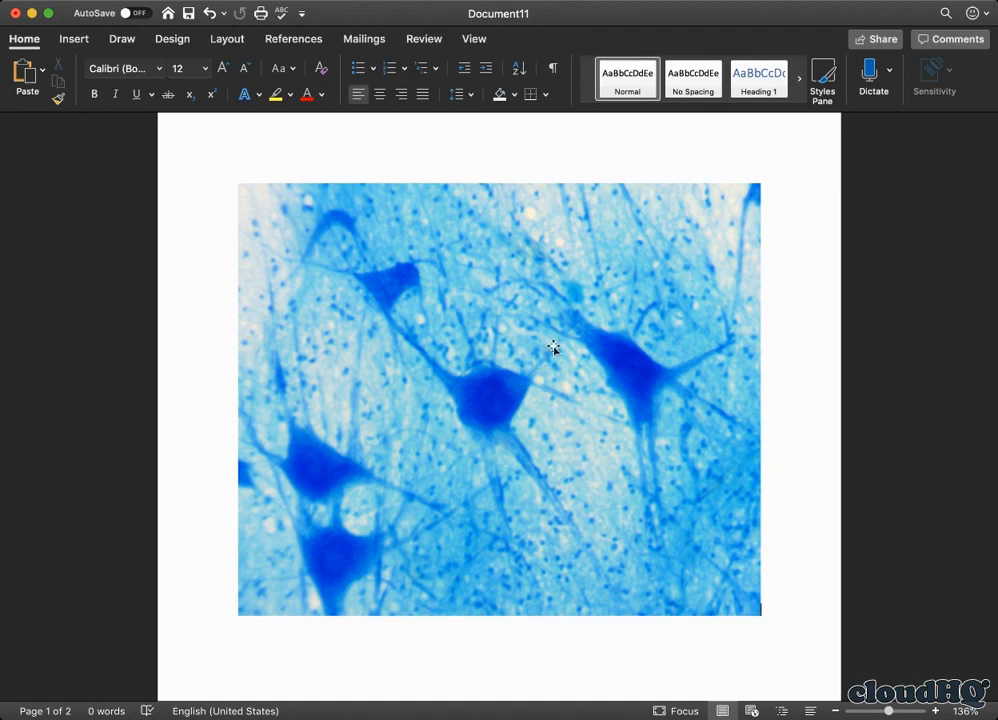
{"action": "mouse_move", "coordinate": [635, 430]}
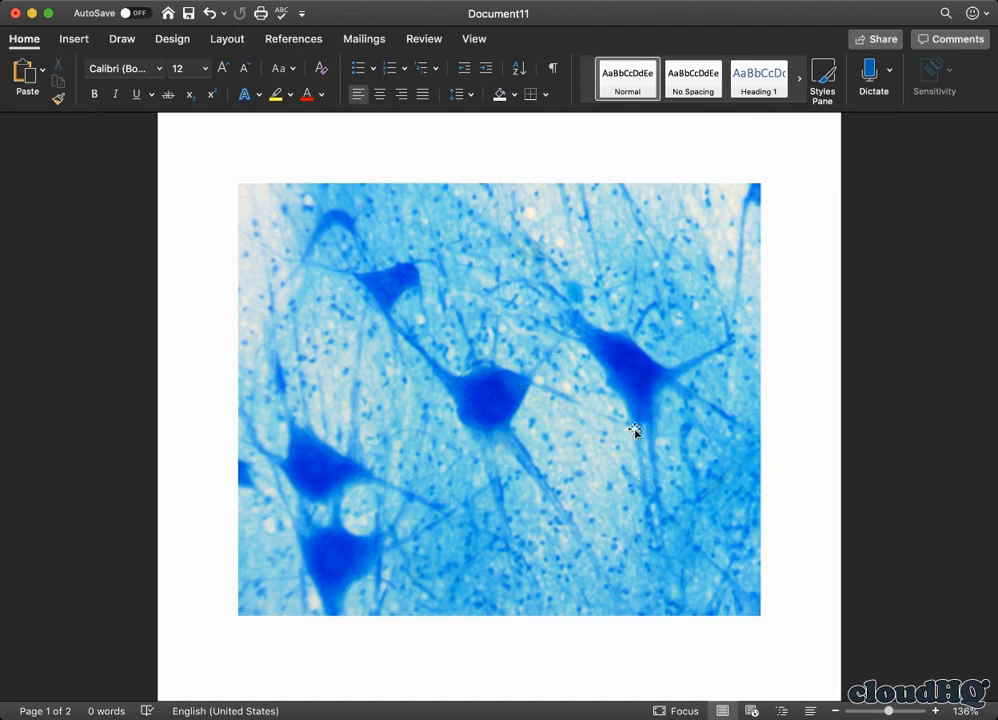
{"action": "mouse_move", "coordinate": [657, 397]}
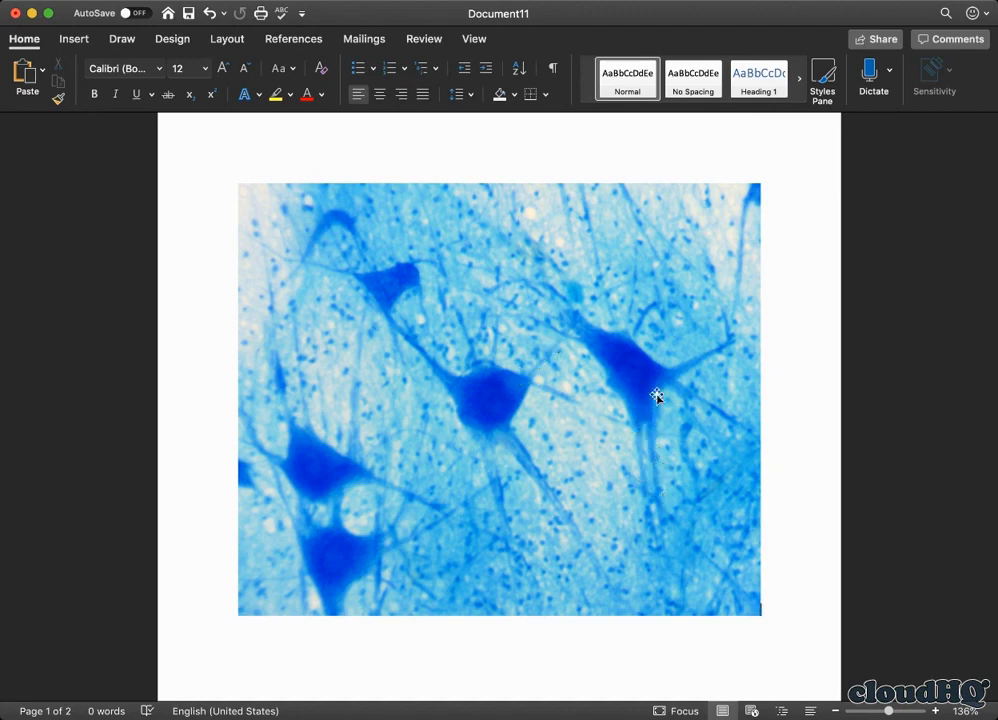
{"action": "mouse_move", "coordinate": [604, 347]}
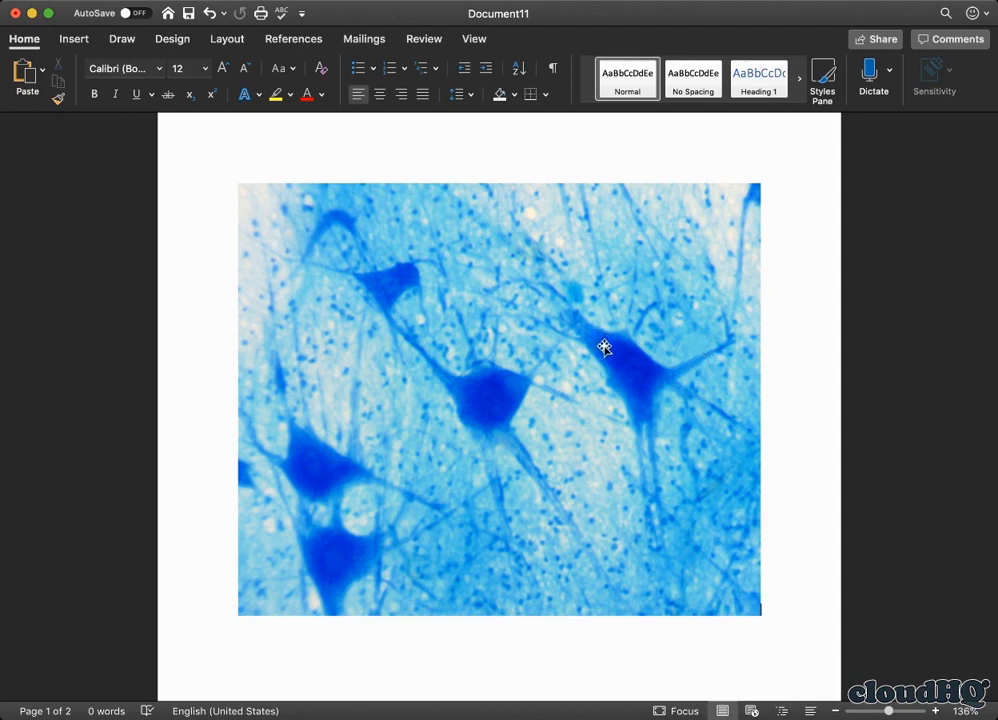
{"action": "mouse_move", "coordinate": [601, 335]}
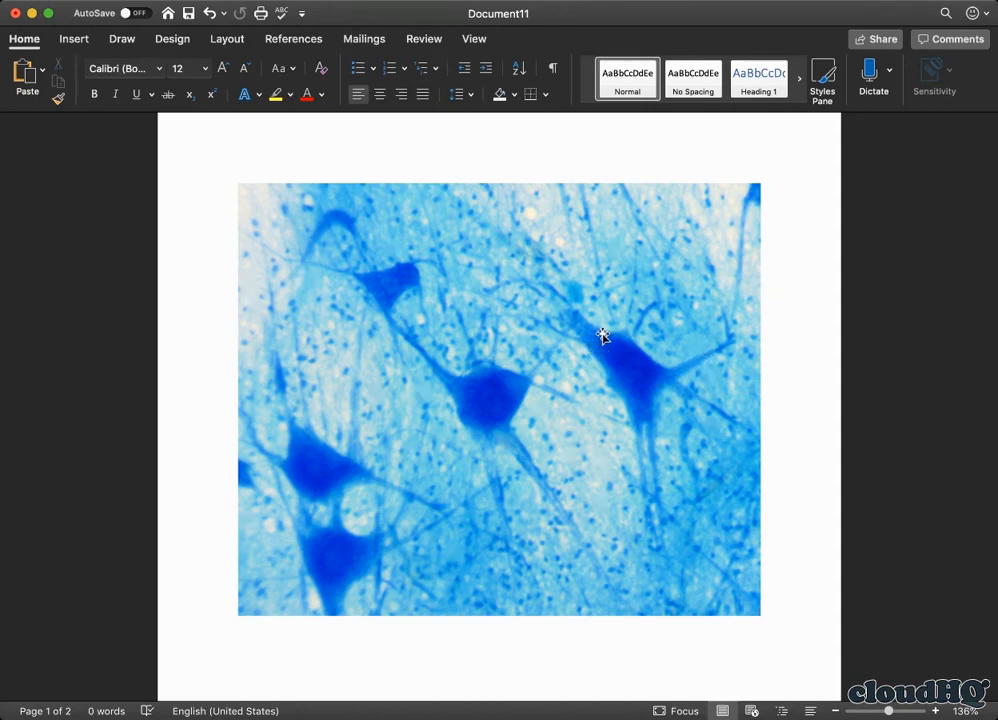
{"action": "mouse_move", "coordinate": [560, 306]}
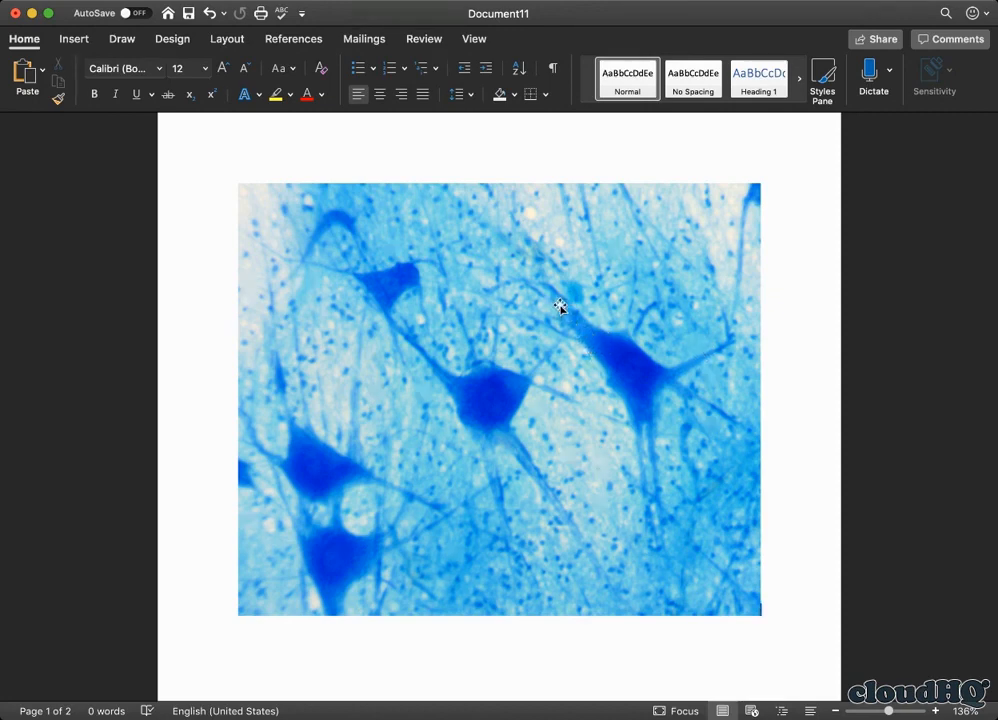
{"action": "mouse_move", "coordinate": [337, 588]}
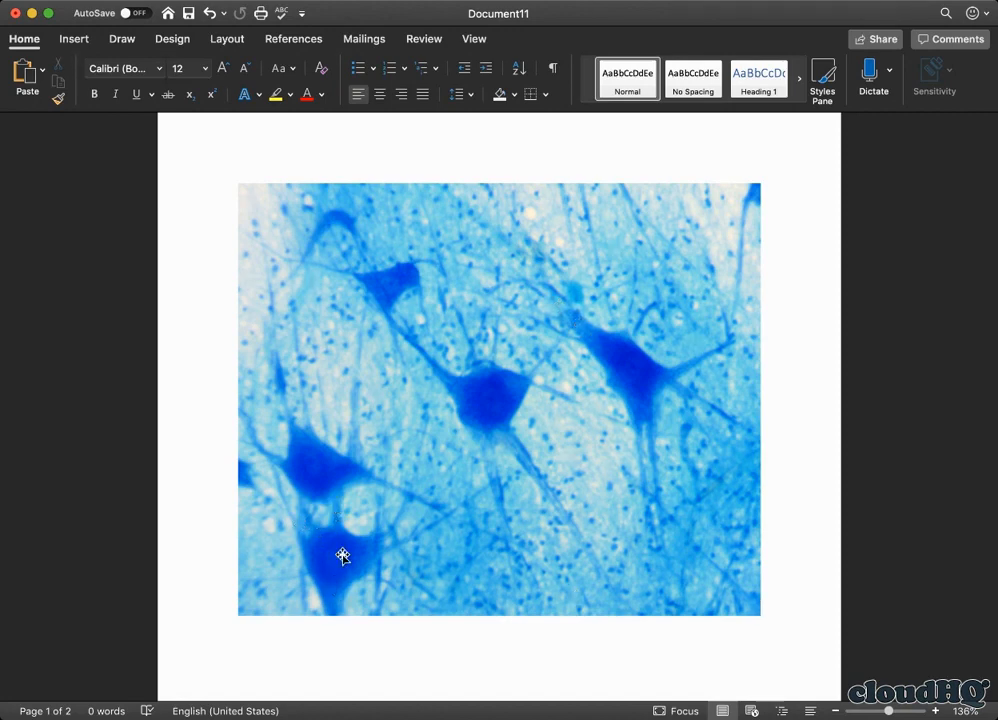
{"action": "mouse_move", "coordinate": [332, 597]}
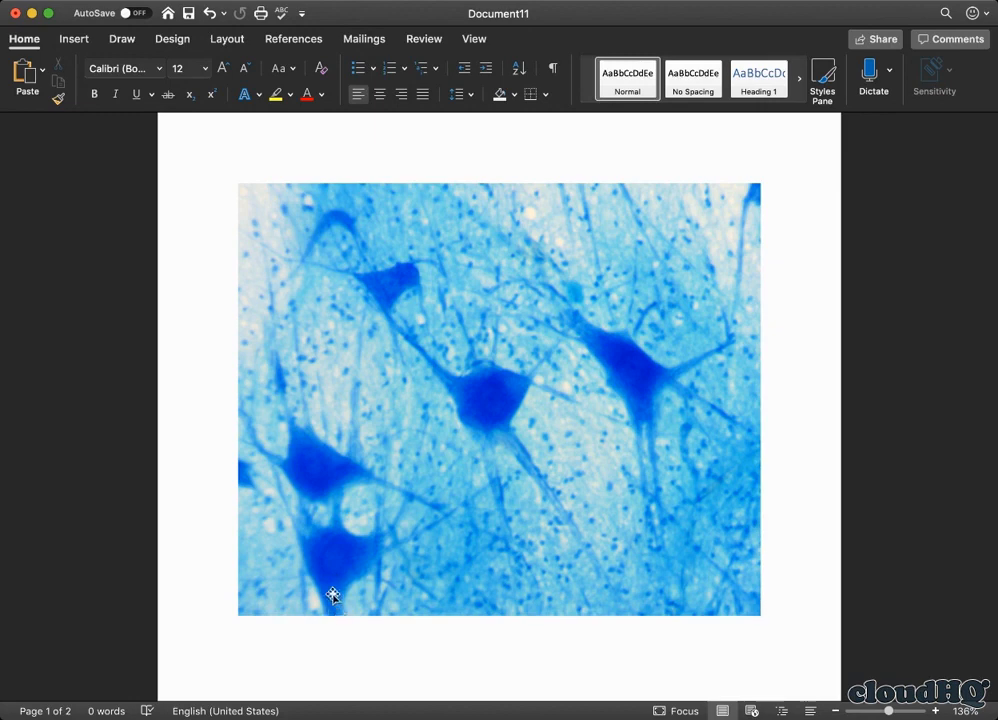
{"action": "scroll", "scroll_direction": "up", "scroll_amount": 3}
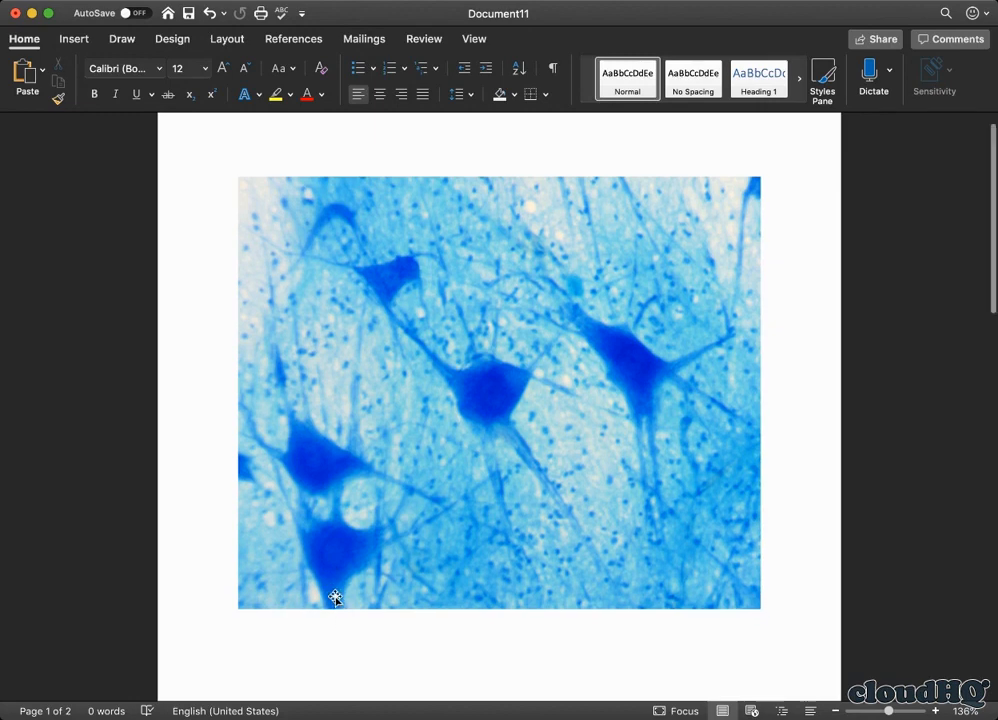
{"action": "scroll", "scroll_direction": "down", "scroll_amount": 3}
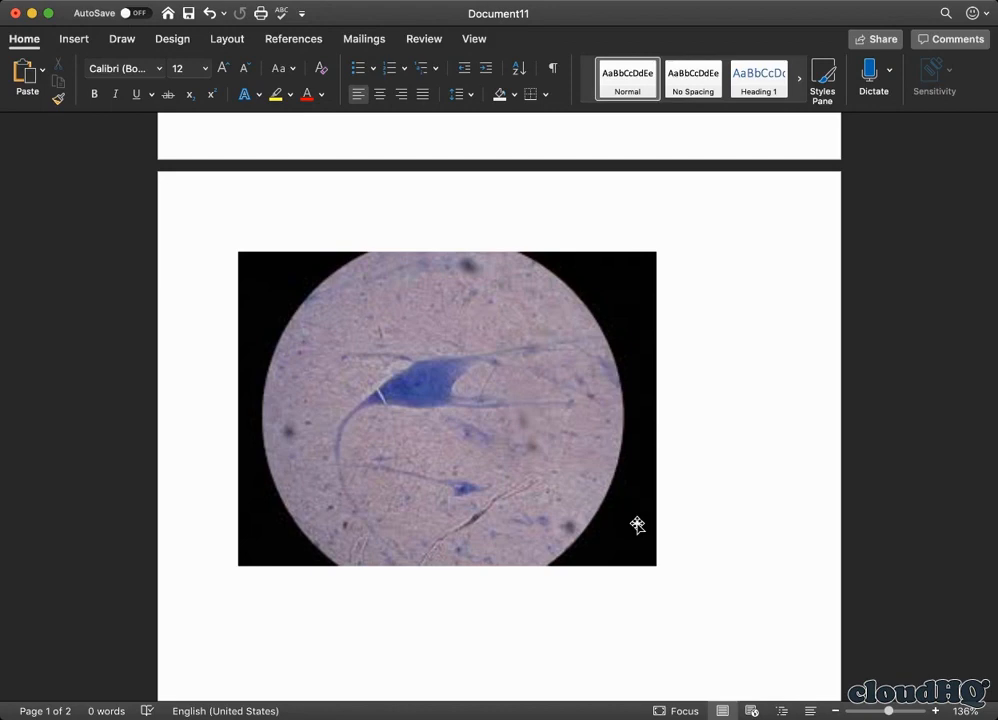
{"action": "mouse_move", "coordinate": [420, 400]}
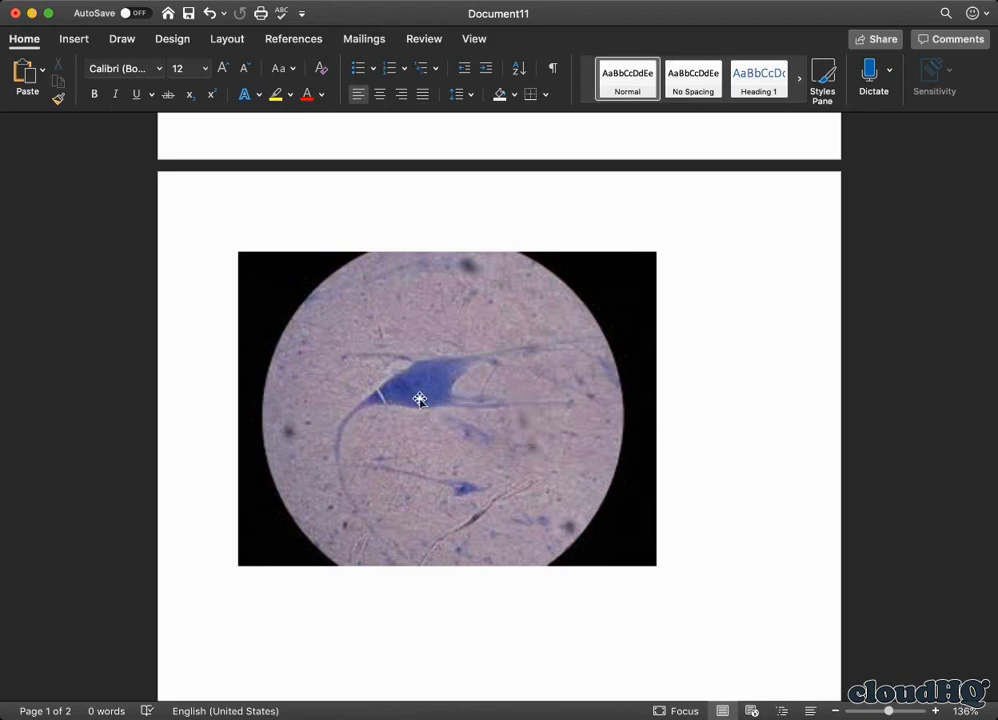
{"action": "mouse_move", "coordinate": [419, 354]}
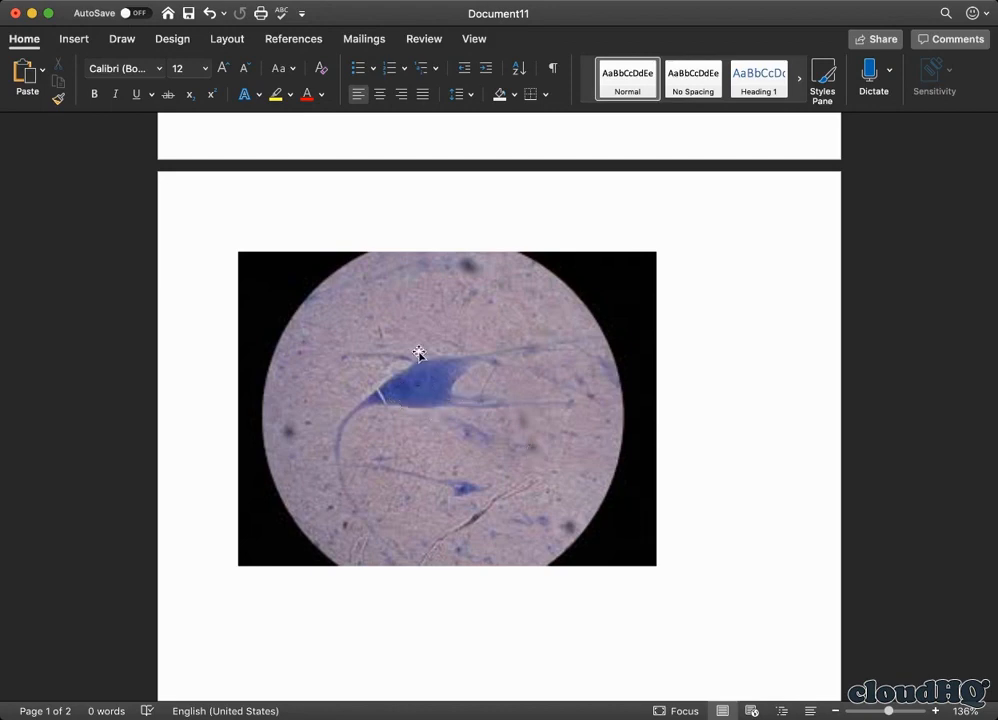
{"action": "mouse_move", "coordinate": [505, 354]}
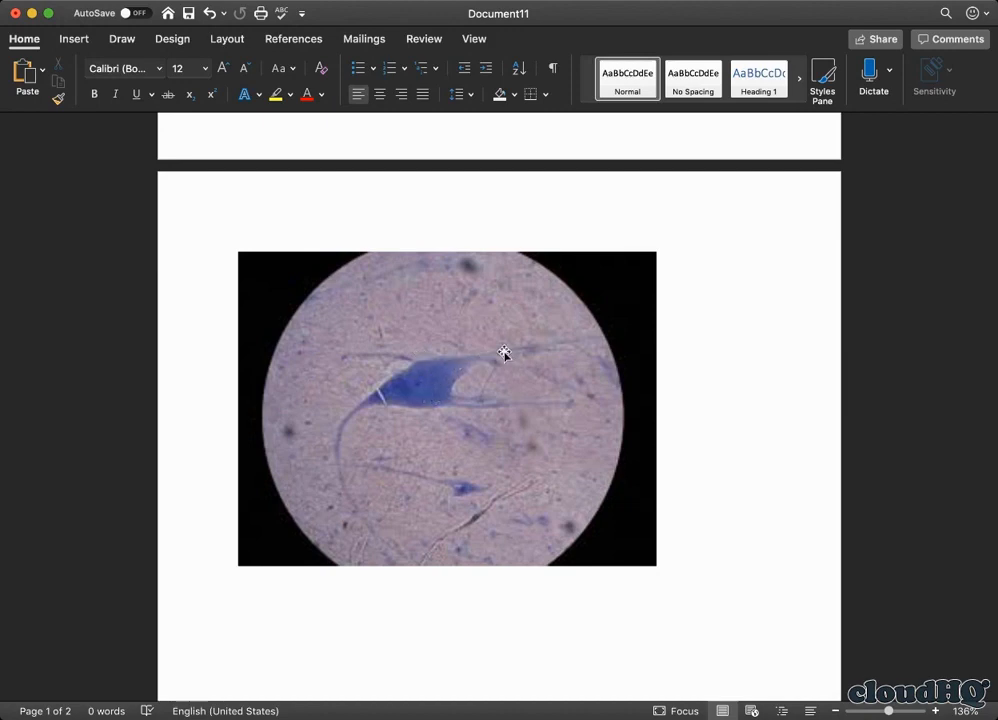
{"action": "mouse_move", "coordinate": [393, 390]}
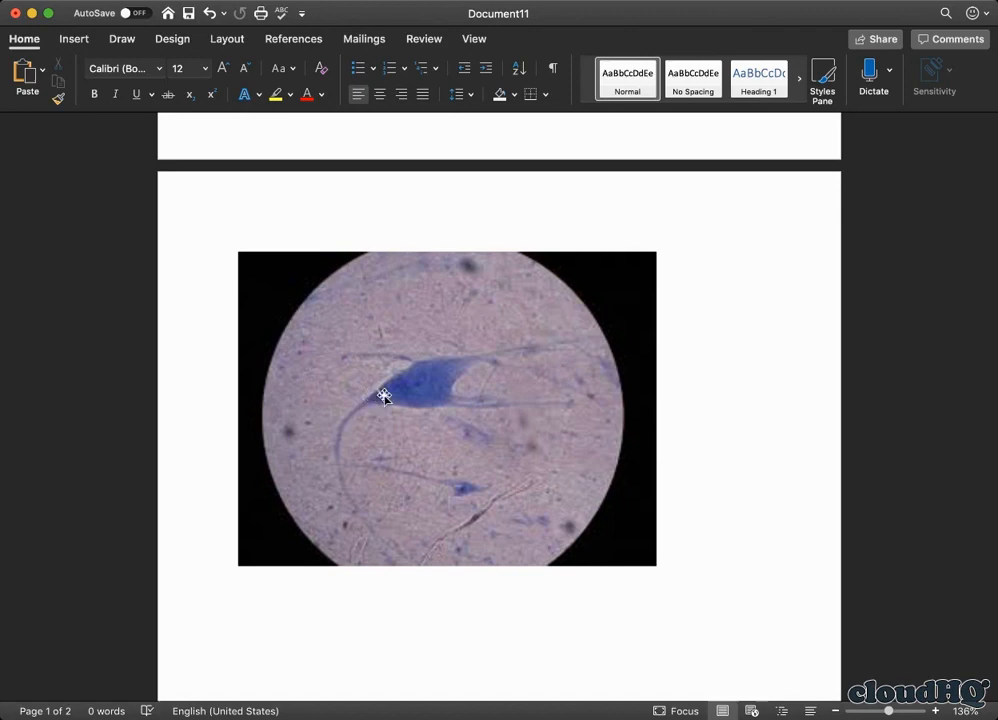
{"action": "mouse_move", "coordinate": [363, 487]}
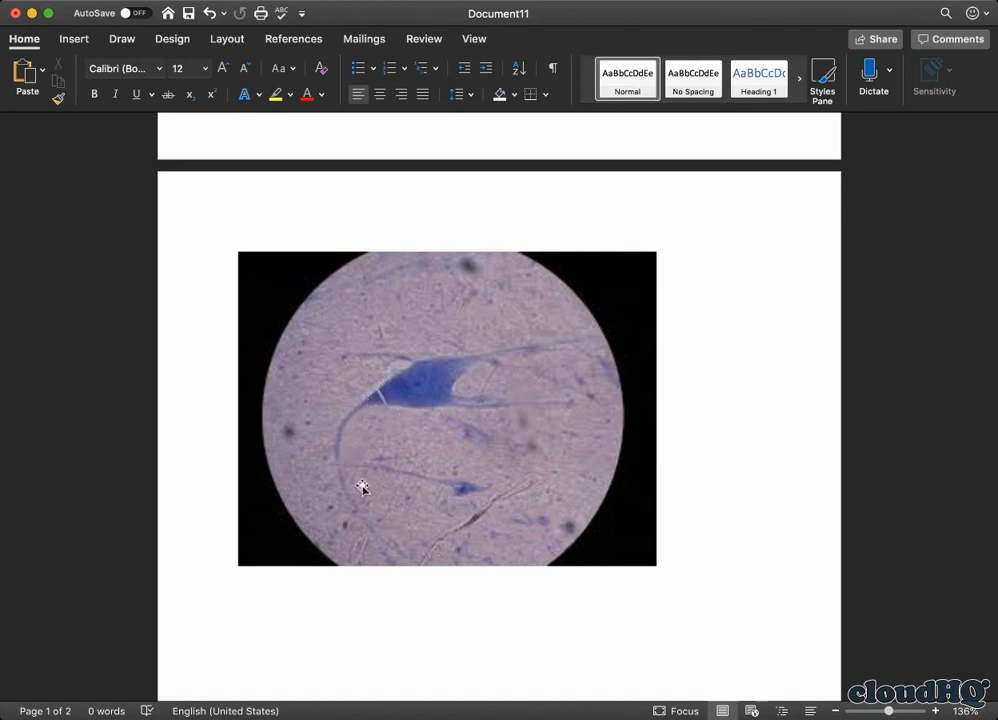
{"action": "mouse_move", "coordinate": [391, 531]}
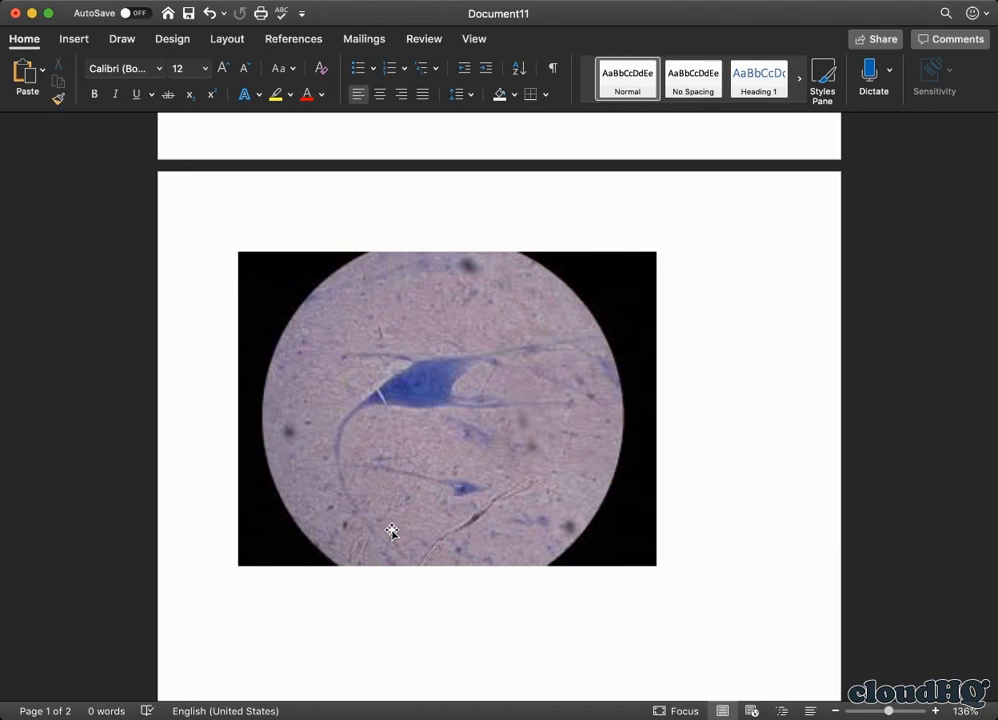
{"action": "mouse_move", "coordinate": [395, 535]}
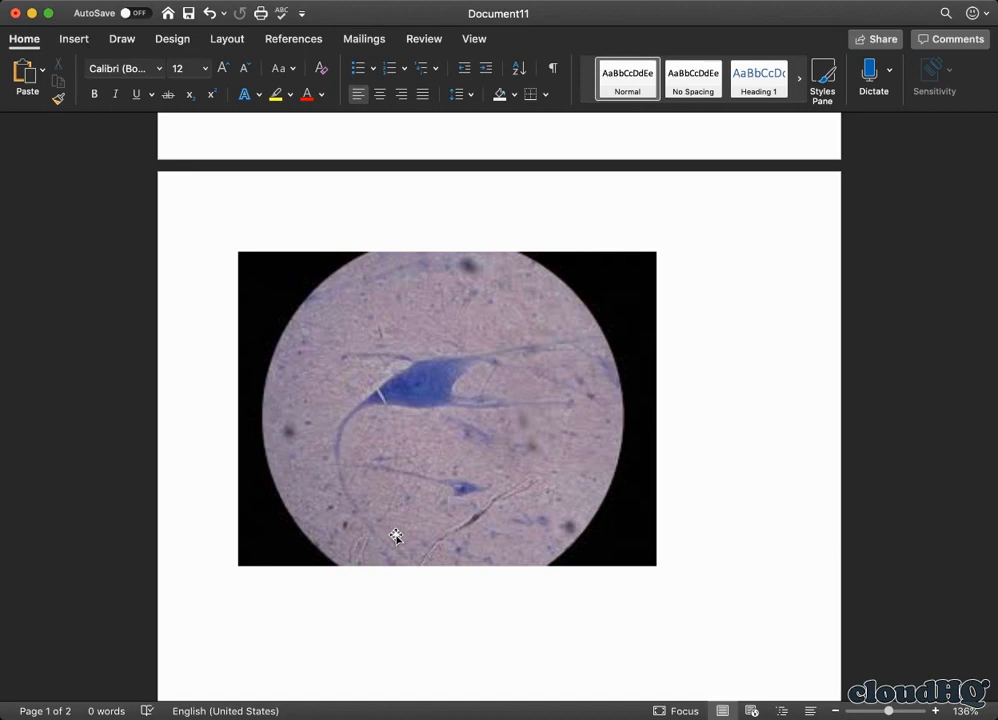